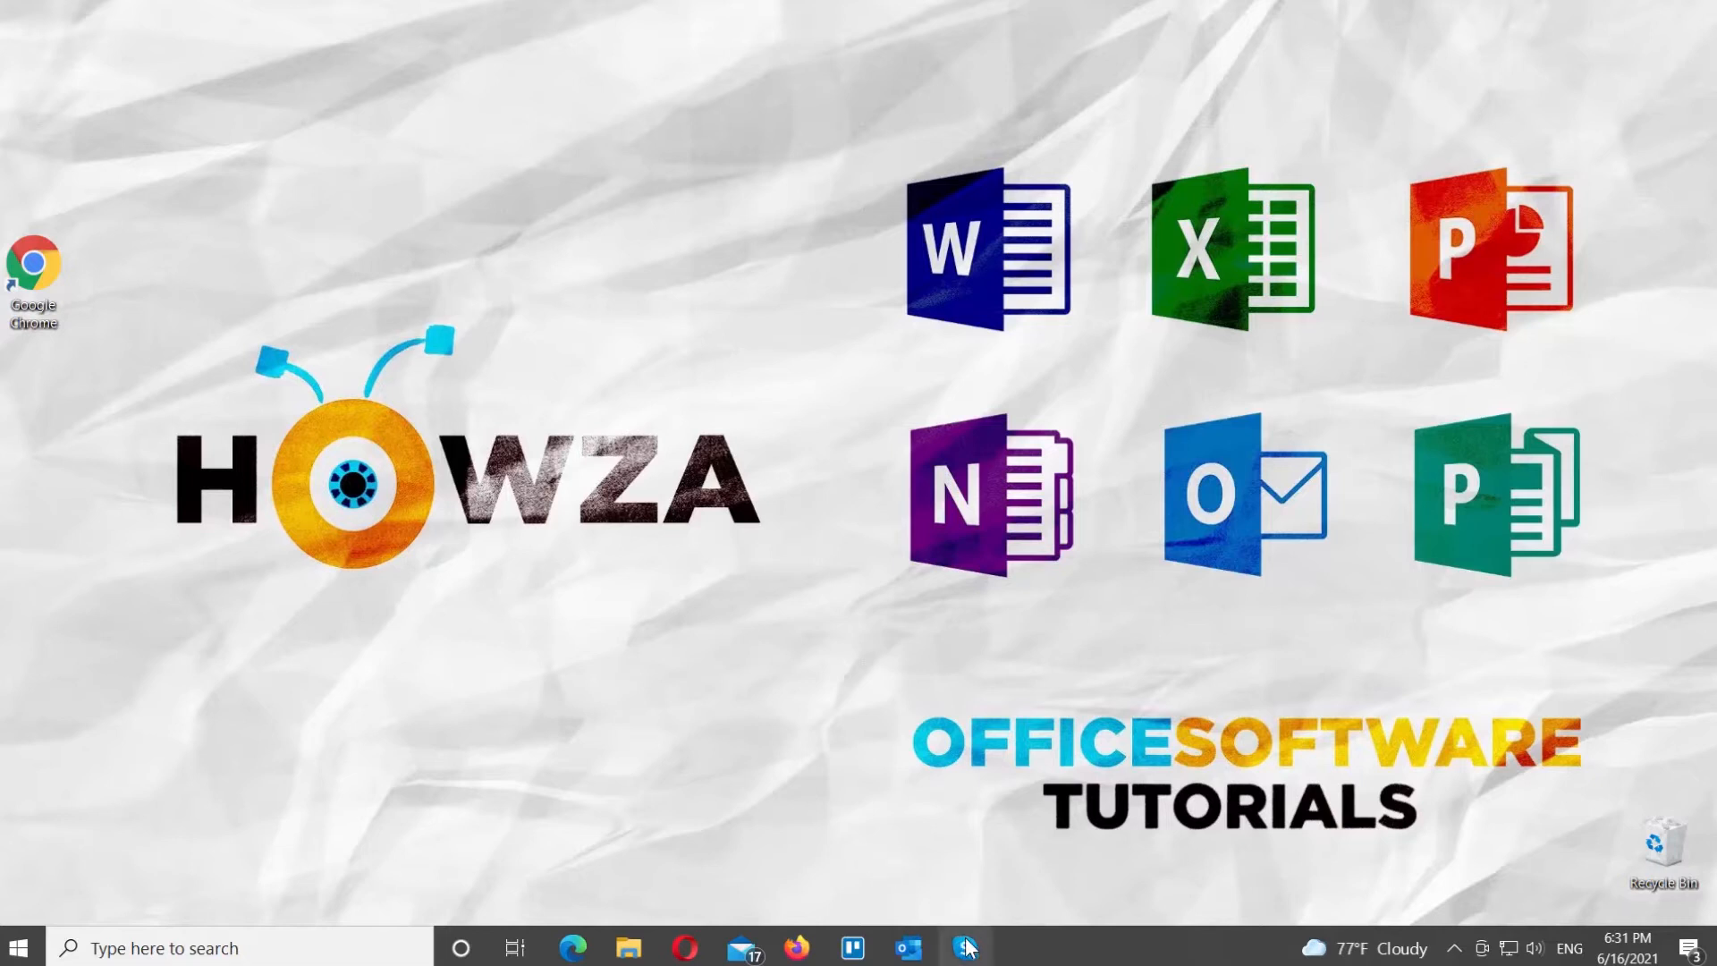
Launch Skype so the main window shows the welcome screen and recent chats.
{"action": "left_click", "coordinate": [965, 949]}
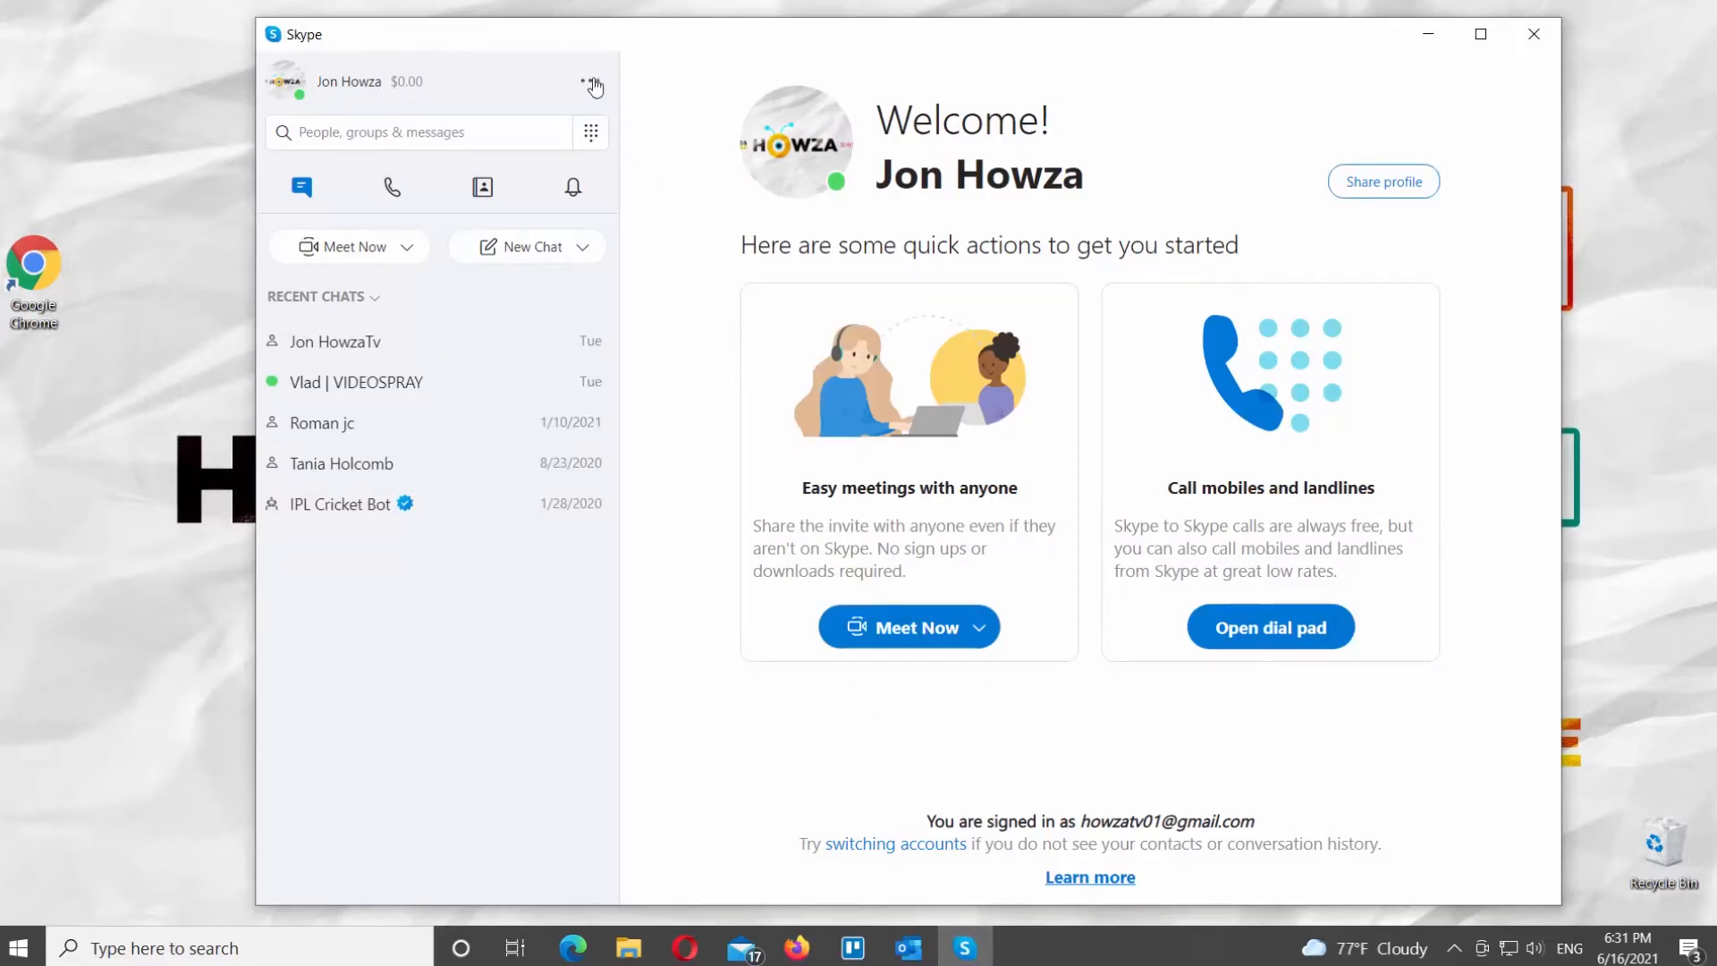
{"action": "mouse_move", "coordinate": [640, 102]}
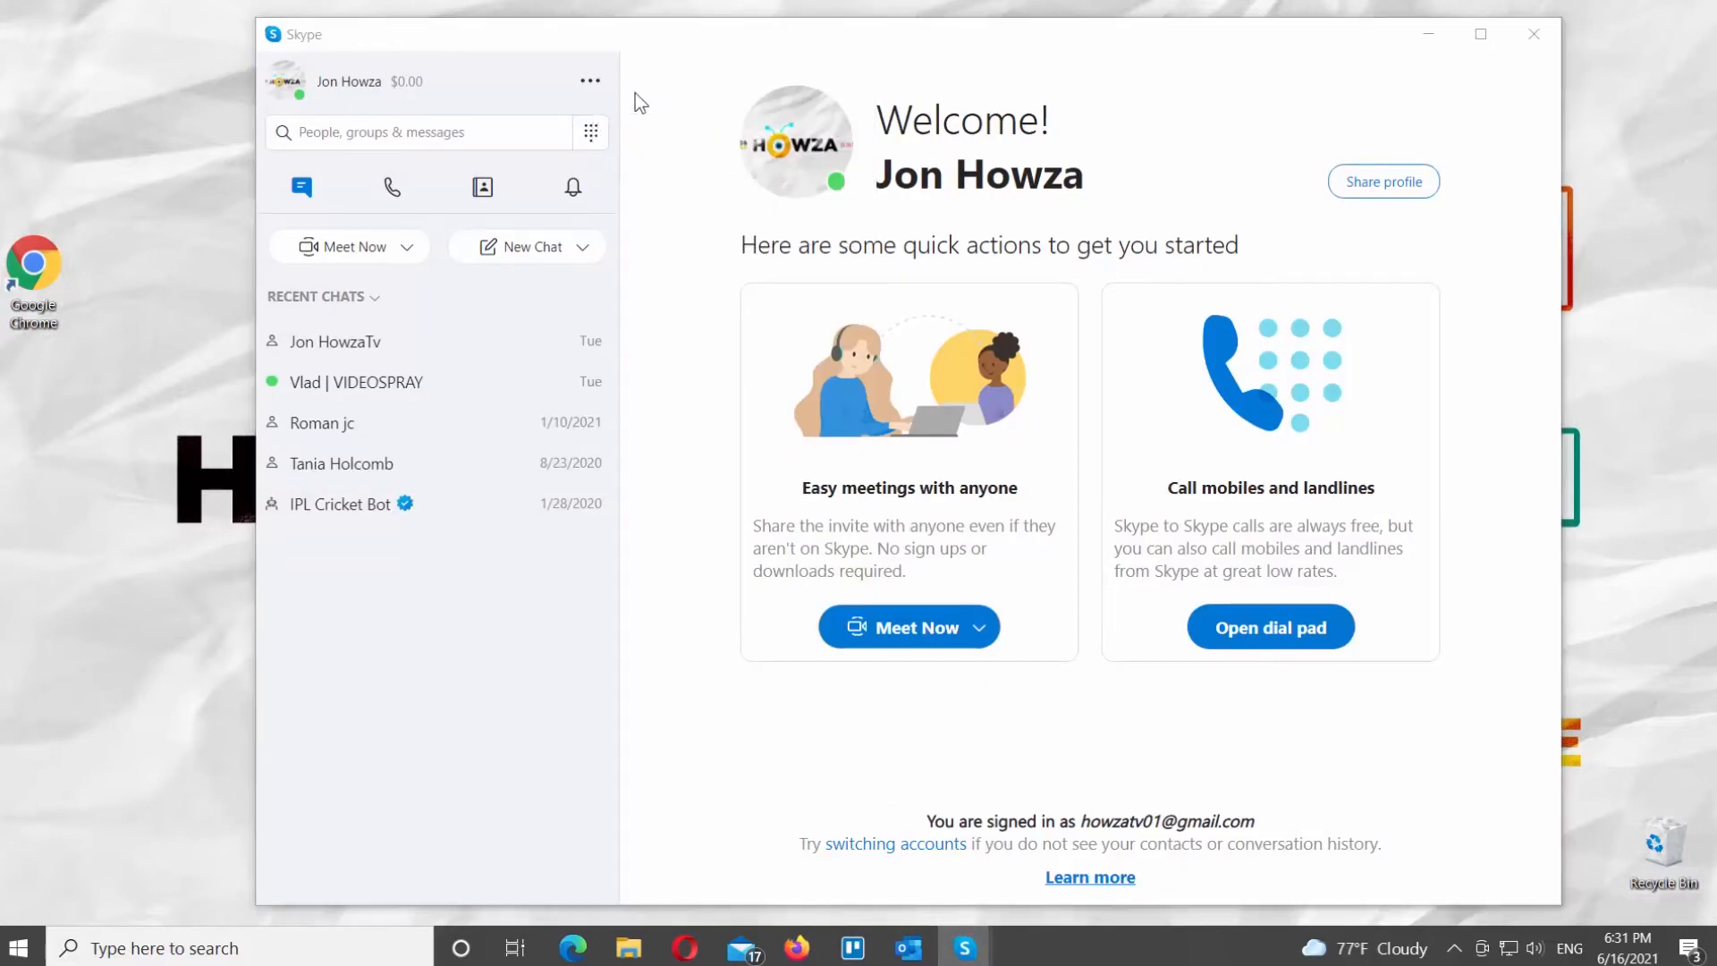
Go to Settings via the ... menu and show the Notifications page.
{"action": "left_click", "coordinate": [589, 80]}
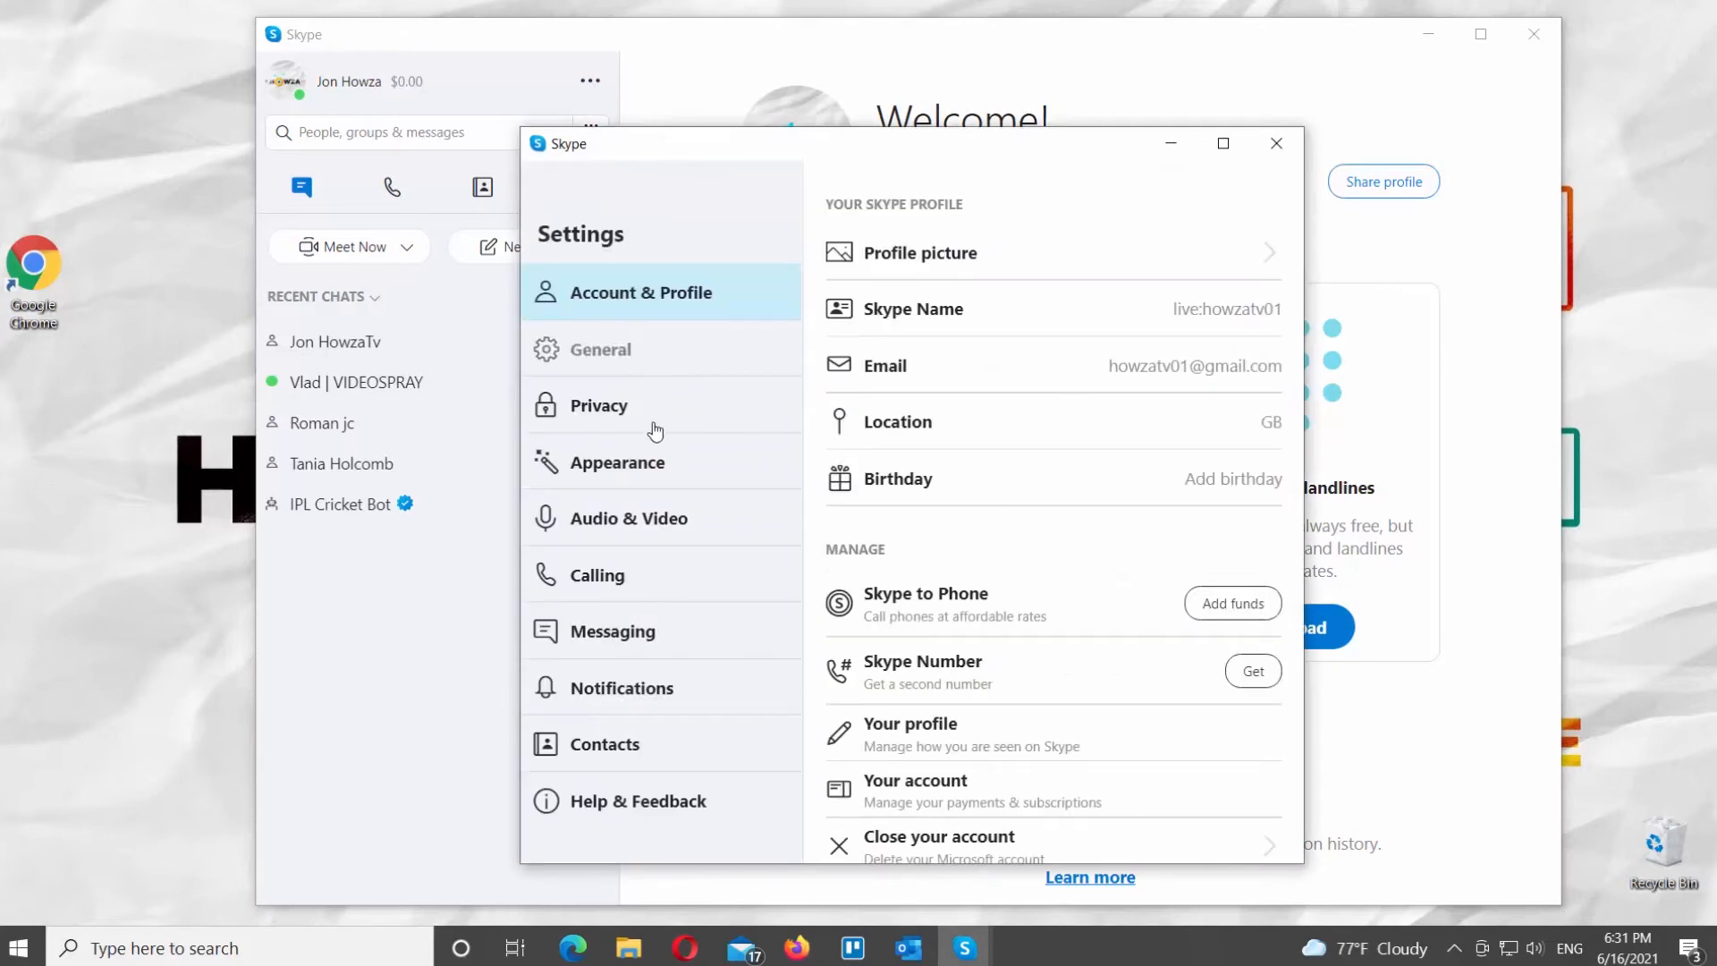
{"action": "left_click", "coordinate": [622, 687]}
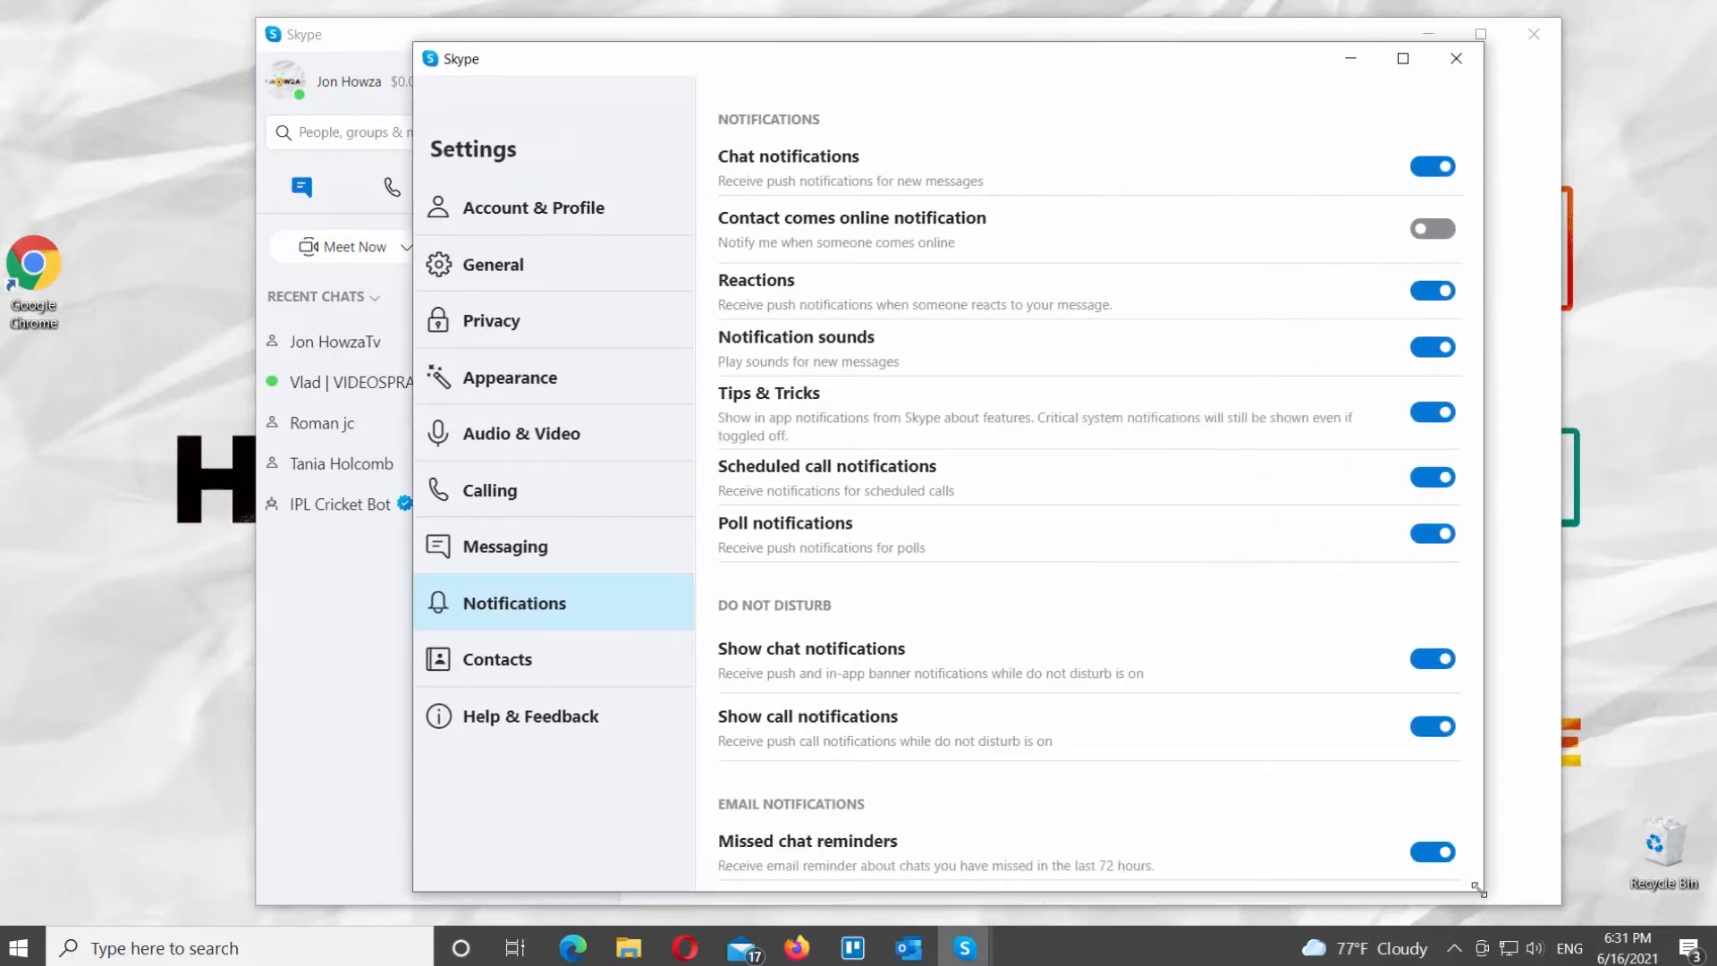
Enable the 'Contact comes online' notification so every notification switch is on.
{"action": "scroll", "scroll_direction": "down", "scroll_amount": 3}
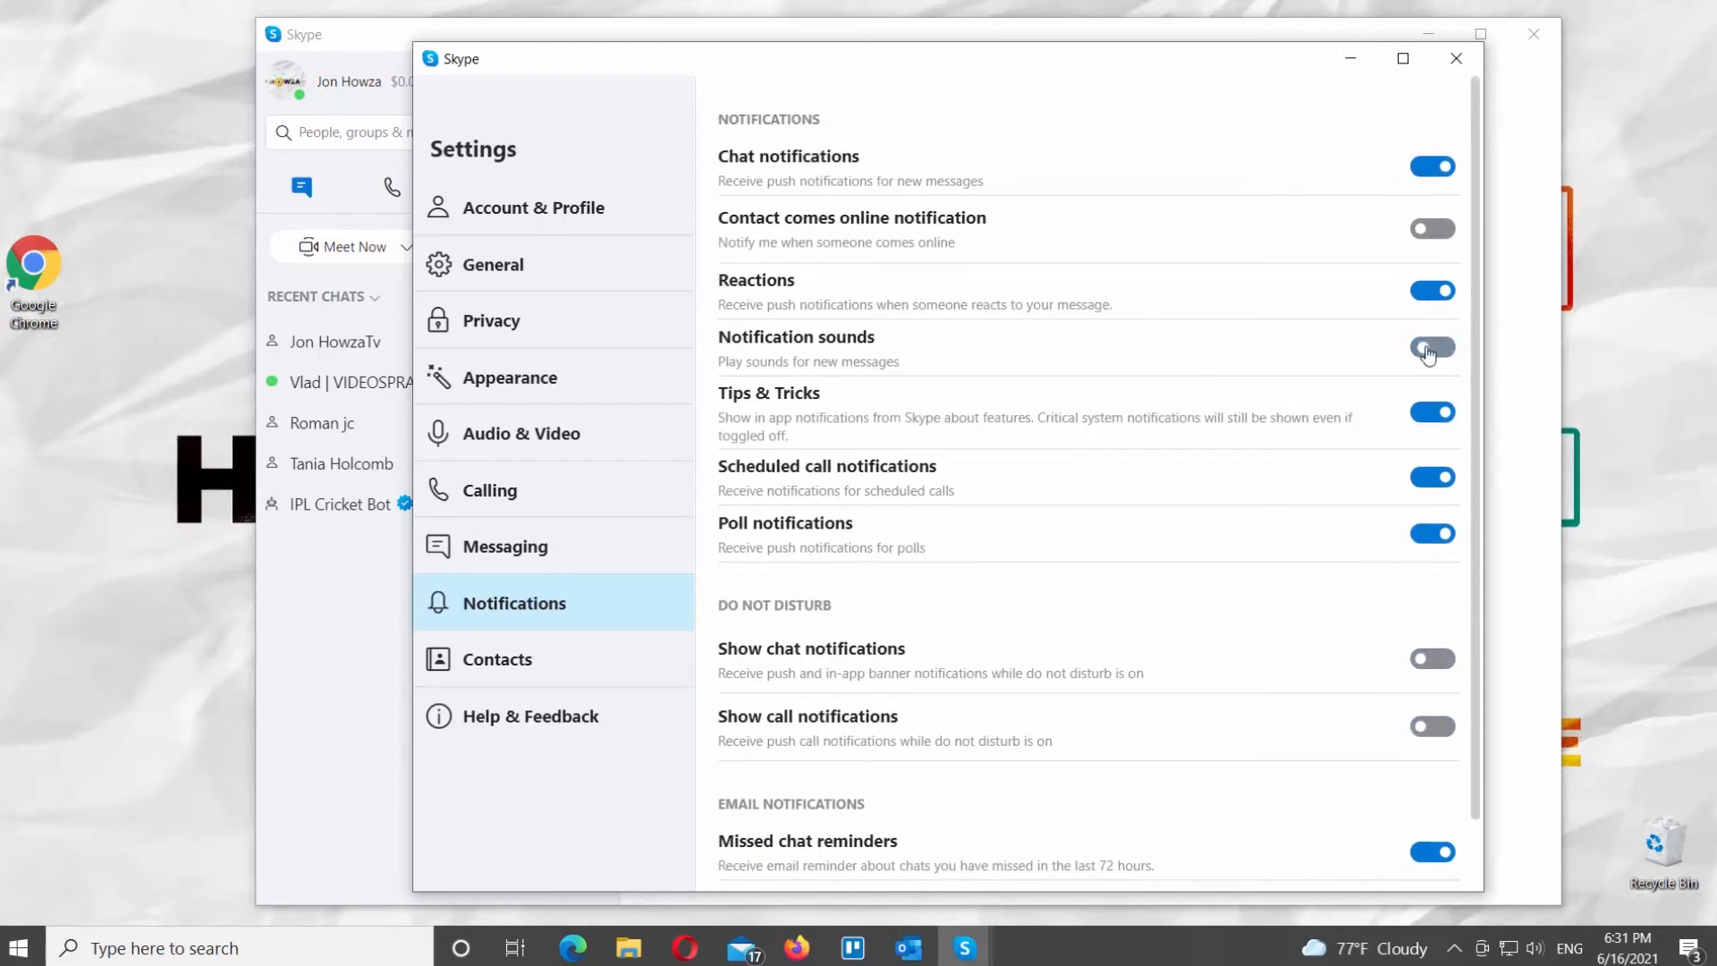
{"action": "left_click", "coordinate": [1432, 227]}
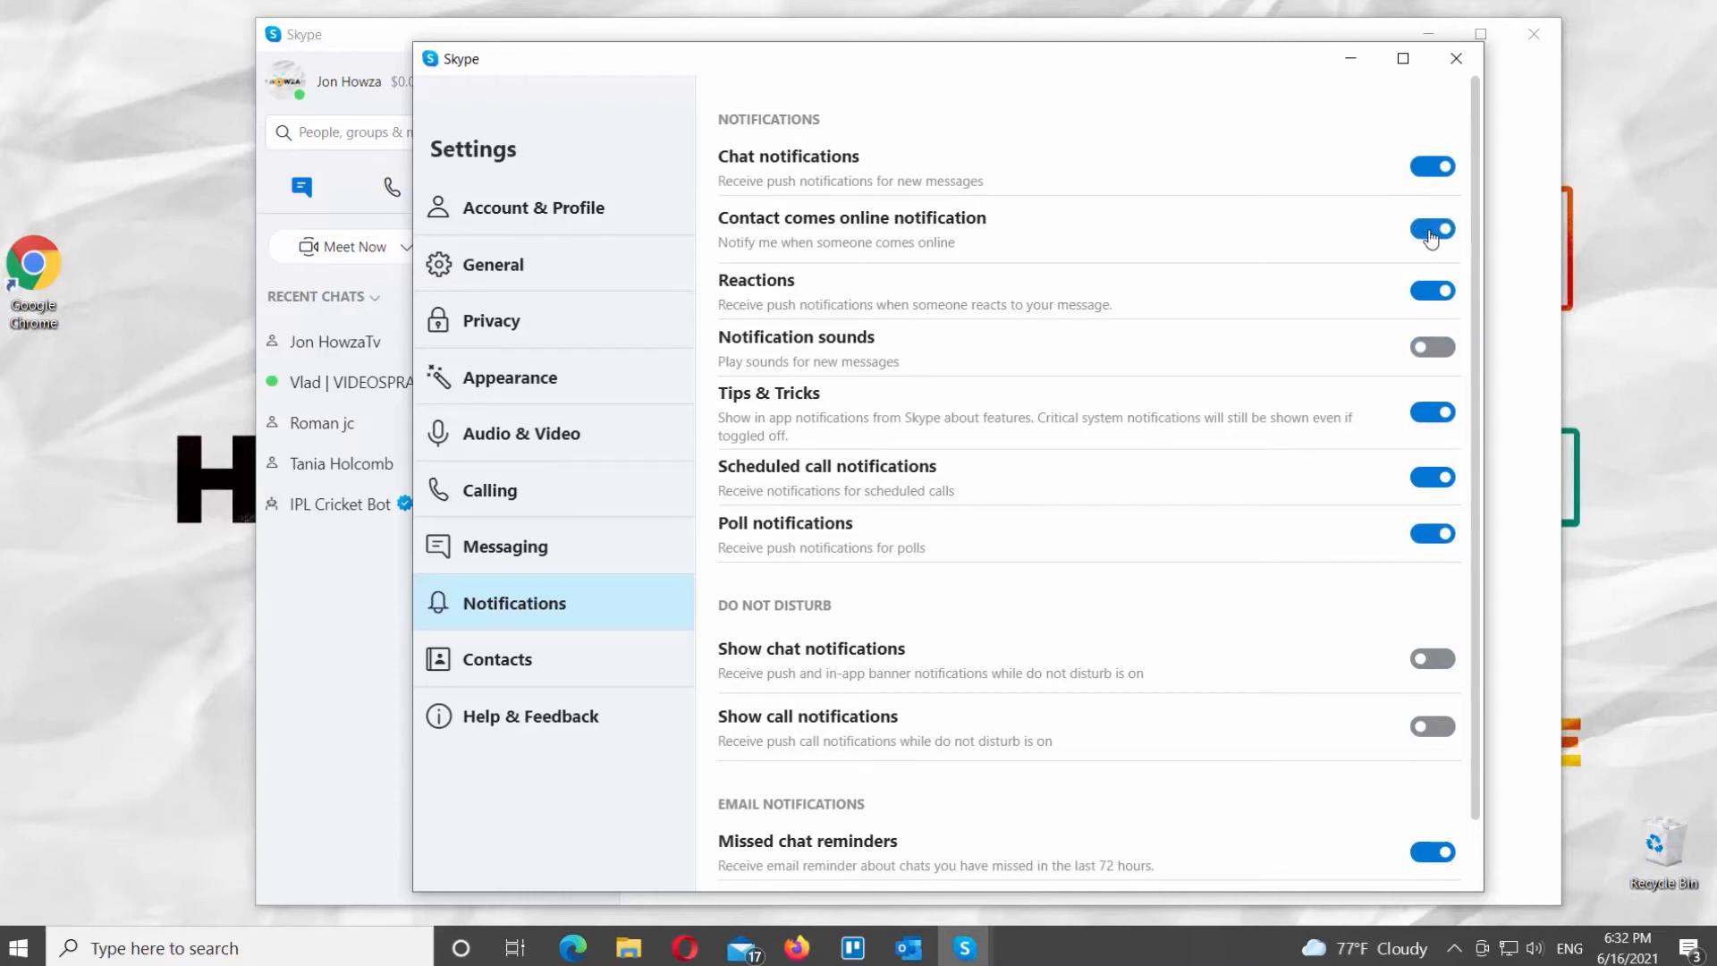
{"action": "scroll", "scroll_direction": "down", "scroll_amount": 3}
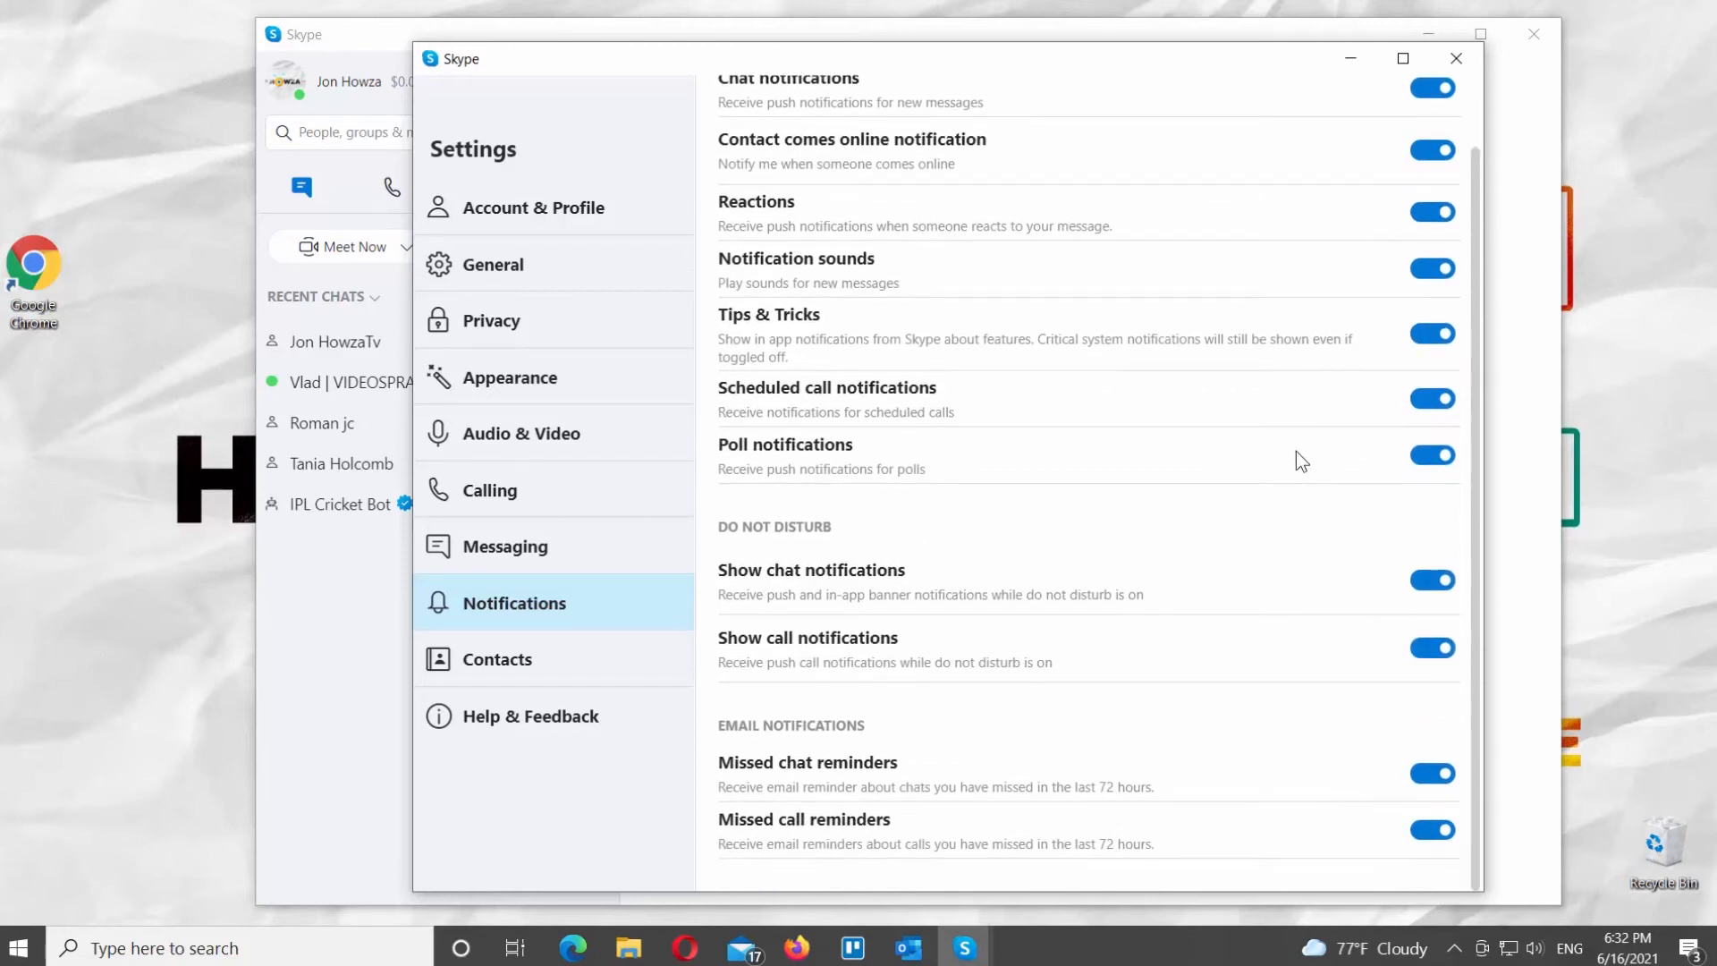
Close the Settings window and return to the Skype welcome screen.
{"action": "scroll", "scroll_direction": "up", "scroll_amount": 3}
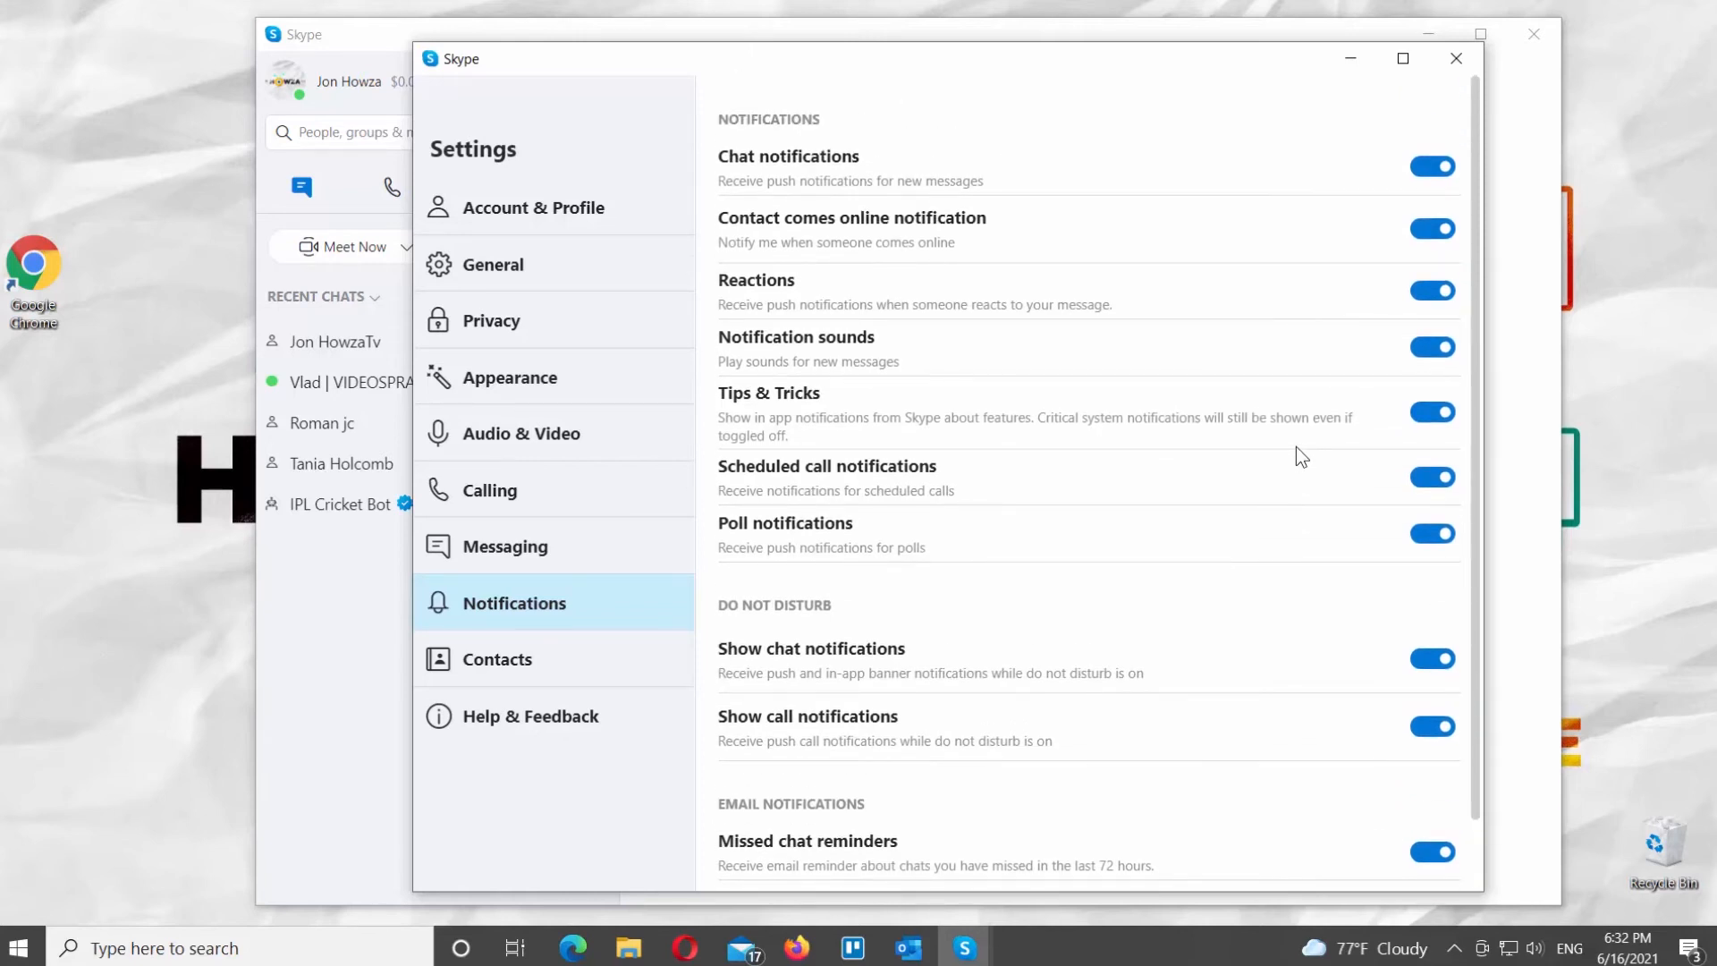
{"action": "mouse_move", "coordinate": [1304, 453]}
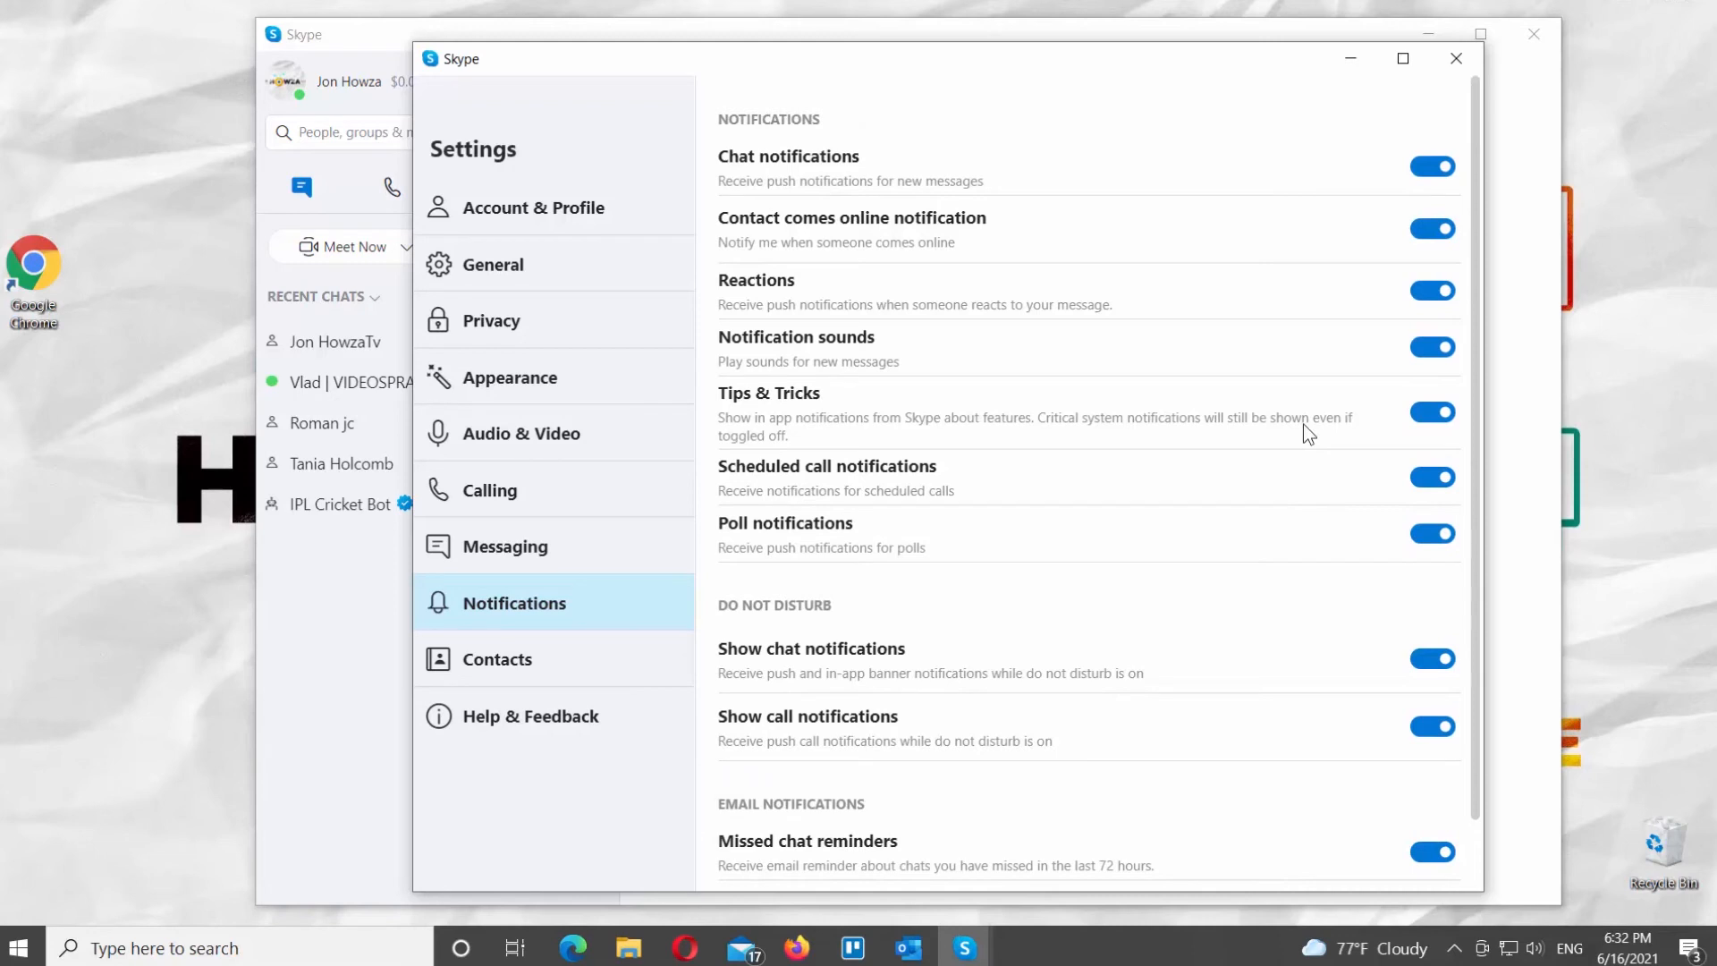
{"action": "left_click", "coordinate": [1456, 57]}
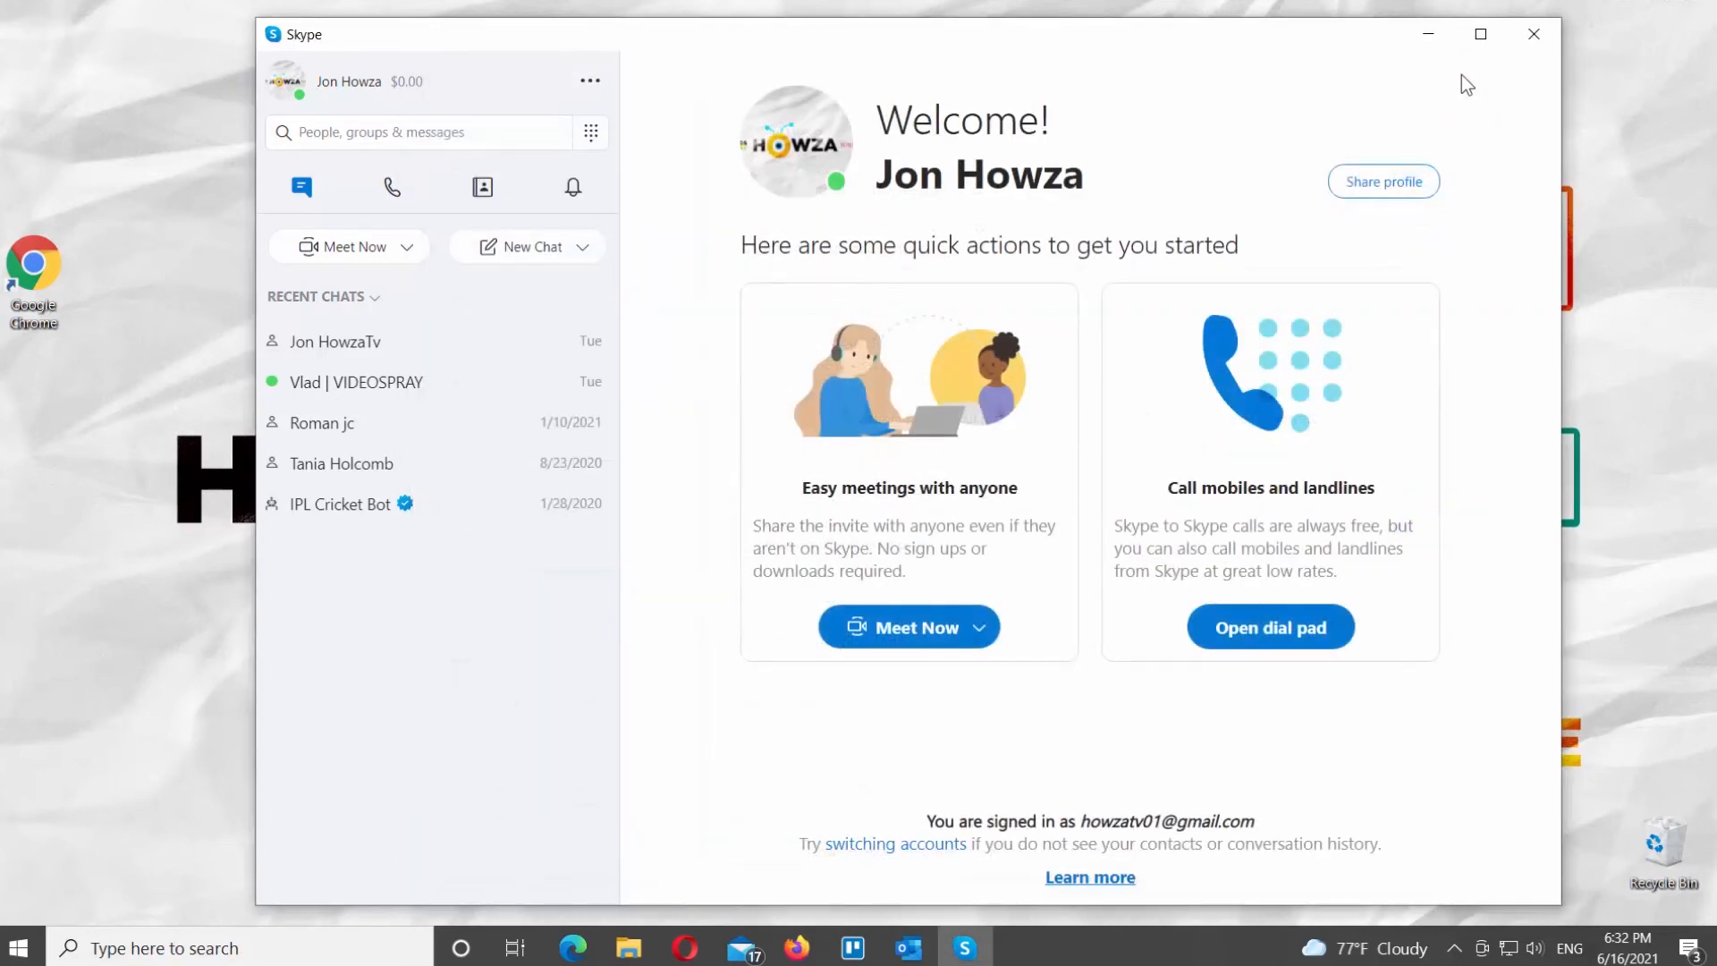